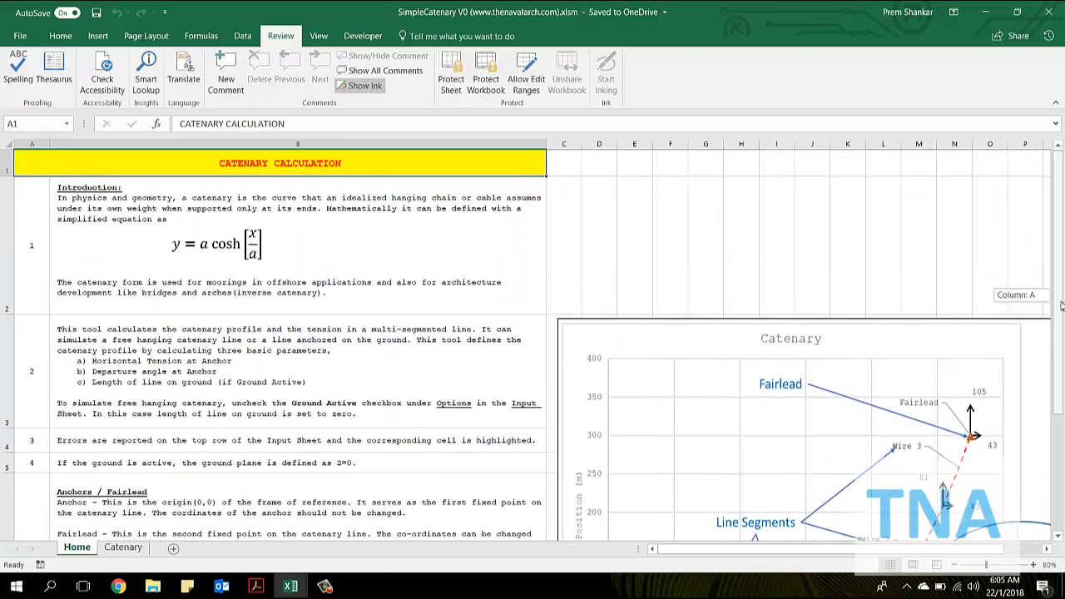
- Read through the Home sheet's Limitations, References and Help Links, then open the Catenary sheet
scroll("down", 3)
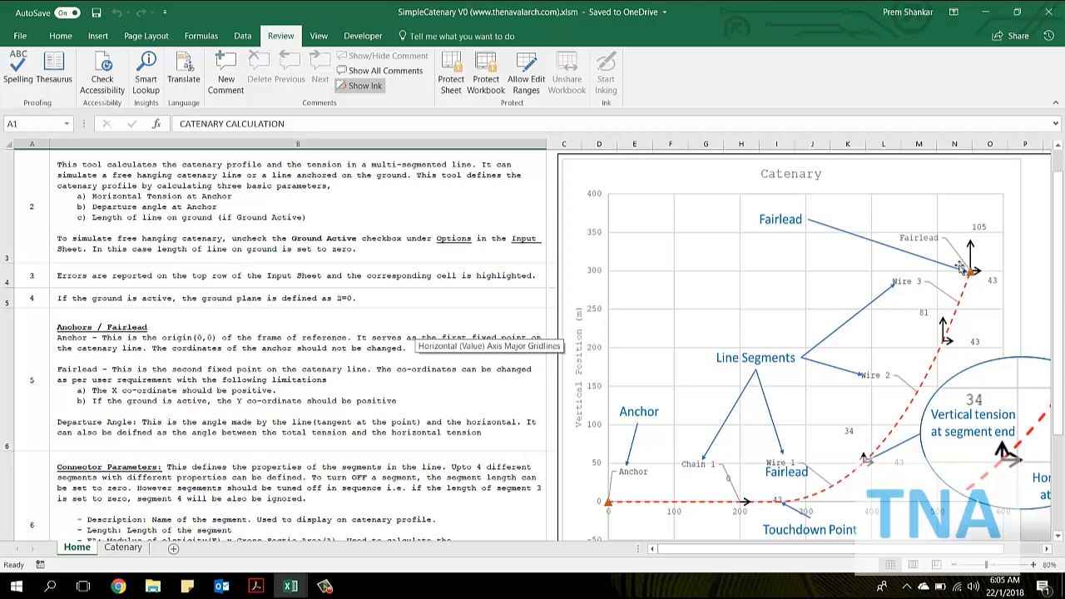
mouse_move(751, 507)
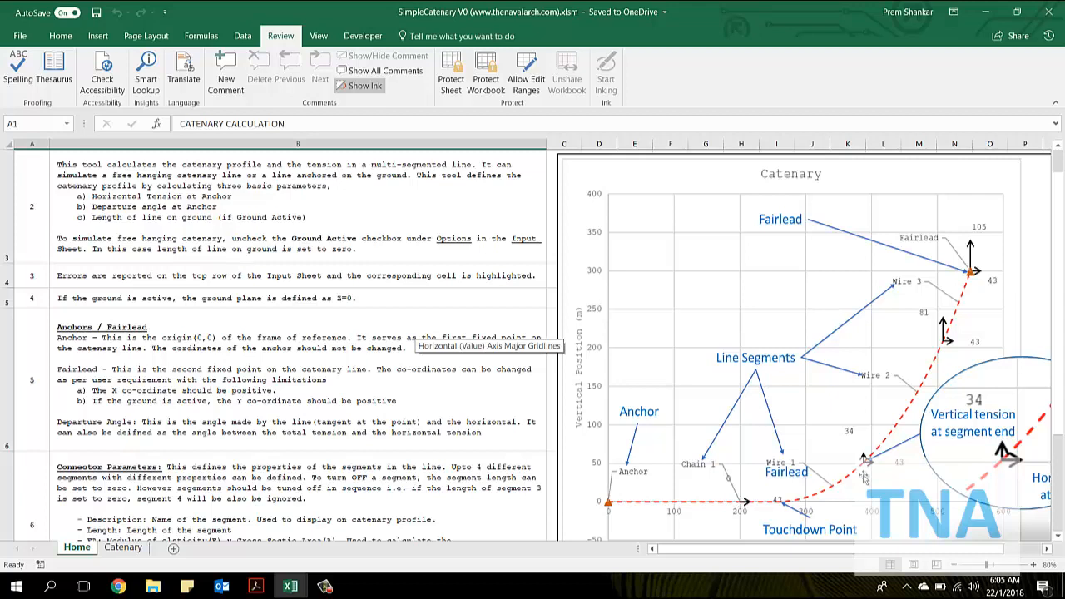
mouse_move(984, 267)
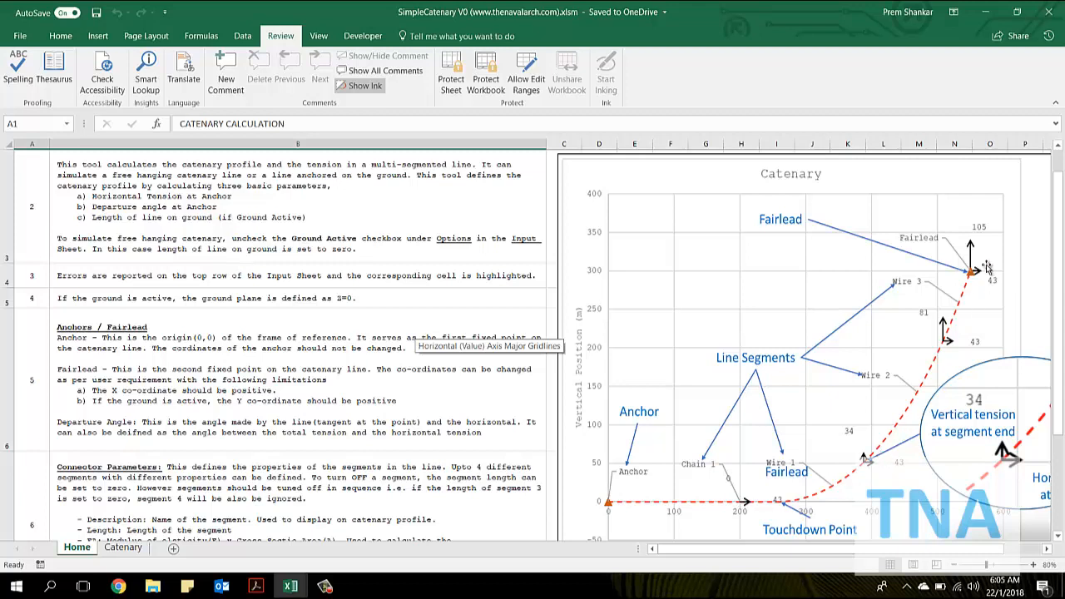
mouse_move(867, 464)
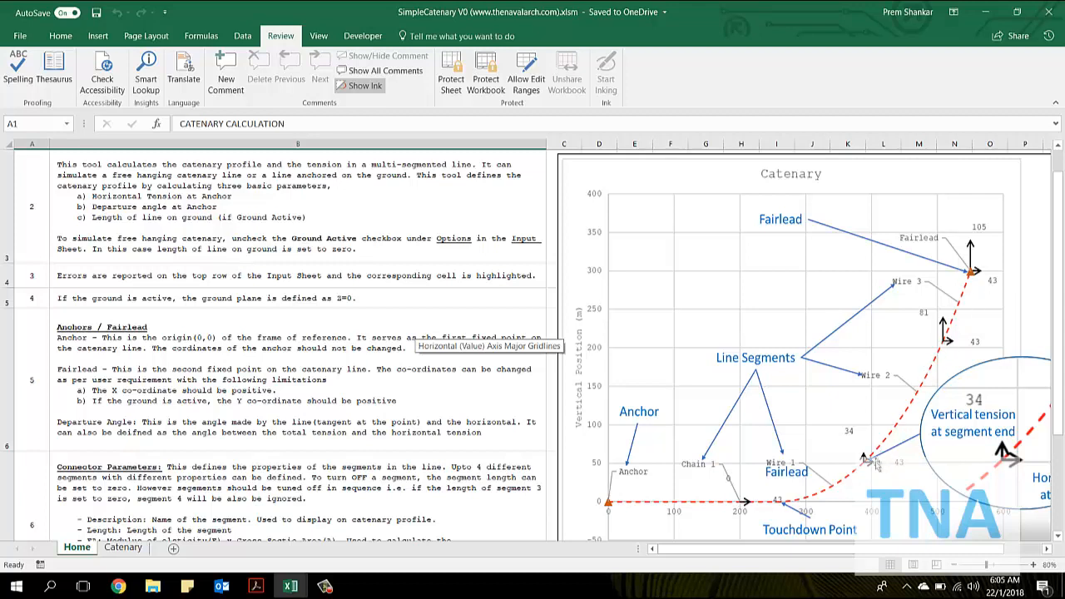
mouse_move(573, 449)
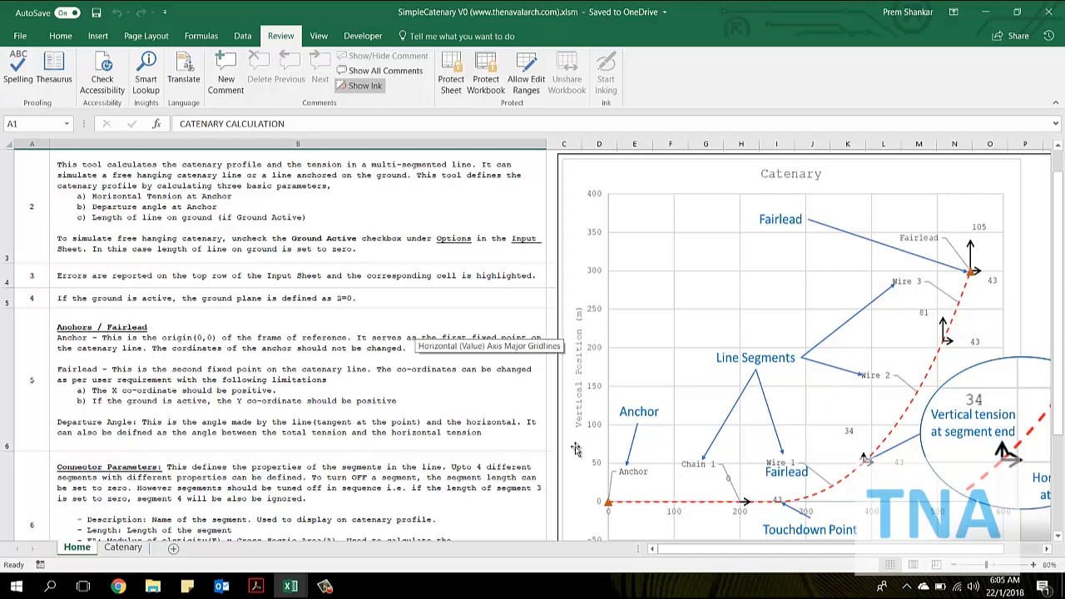
mouse_move(792, 279)
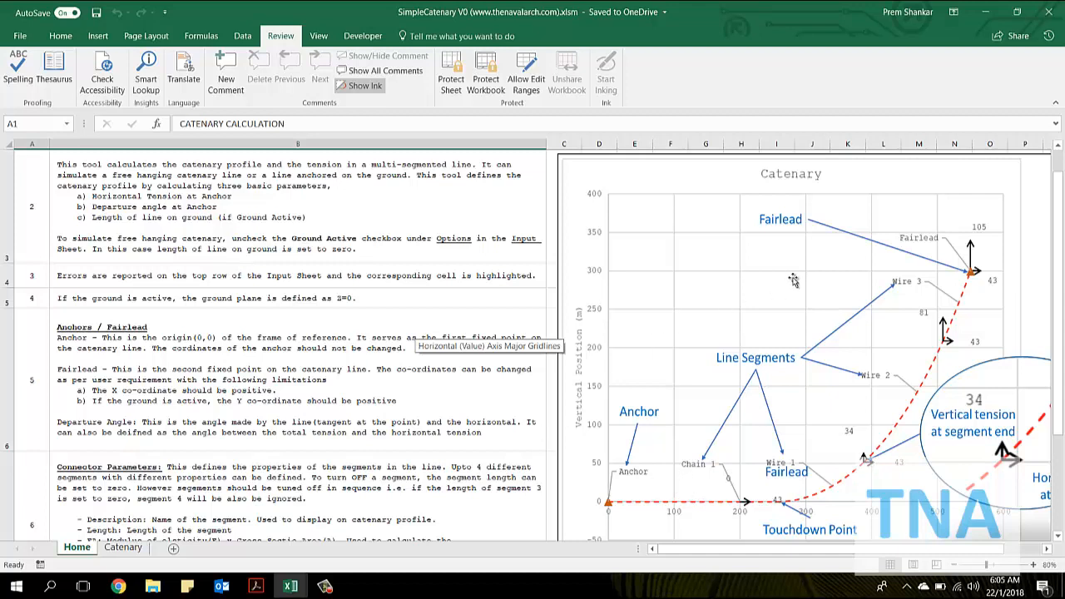
mouse_move(992, 281)
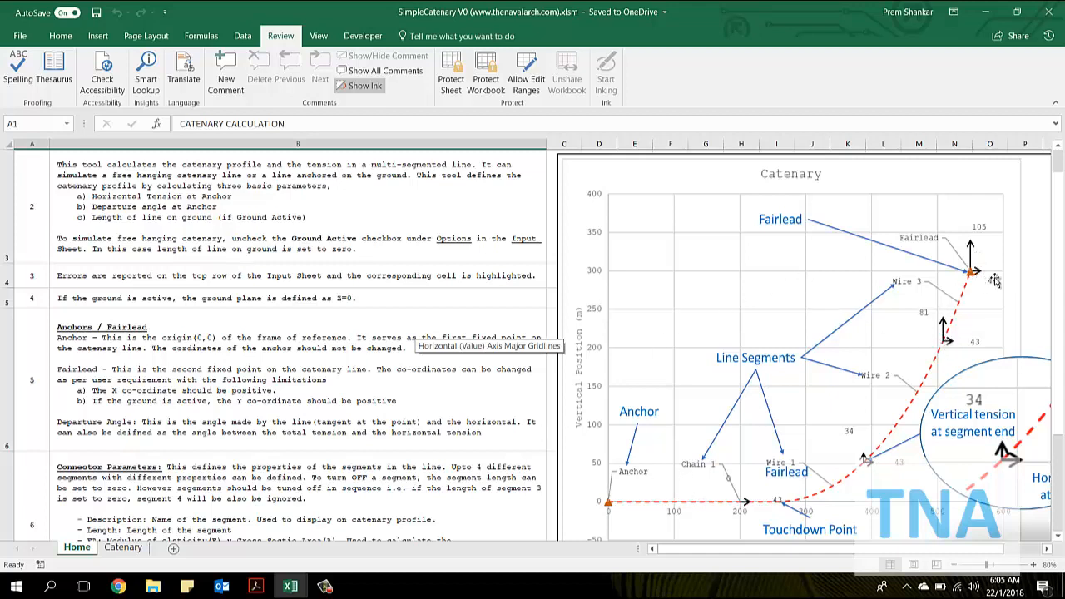
mouse_move(745, 501)
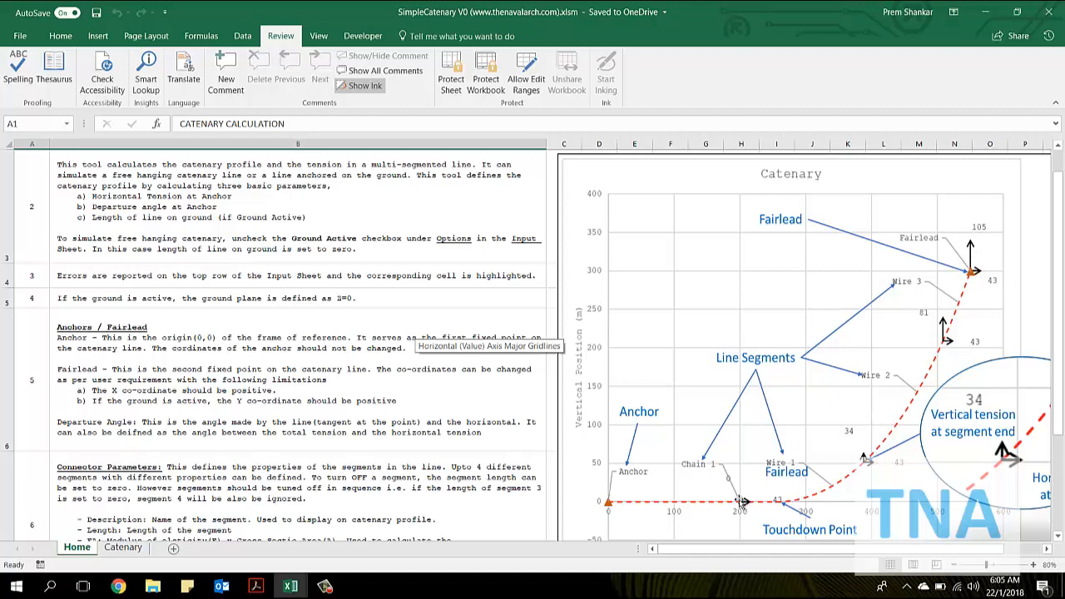
mouse_move(724, 478)
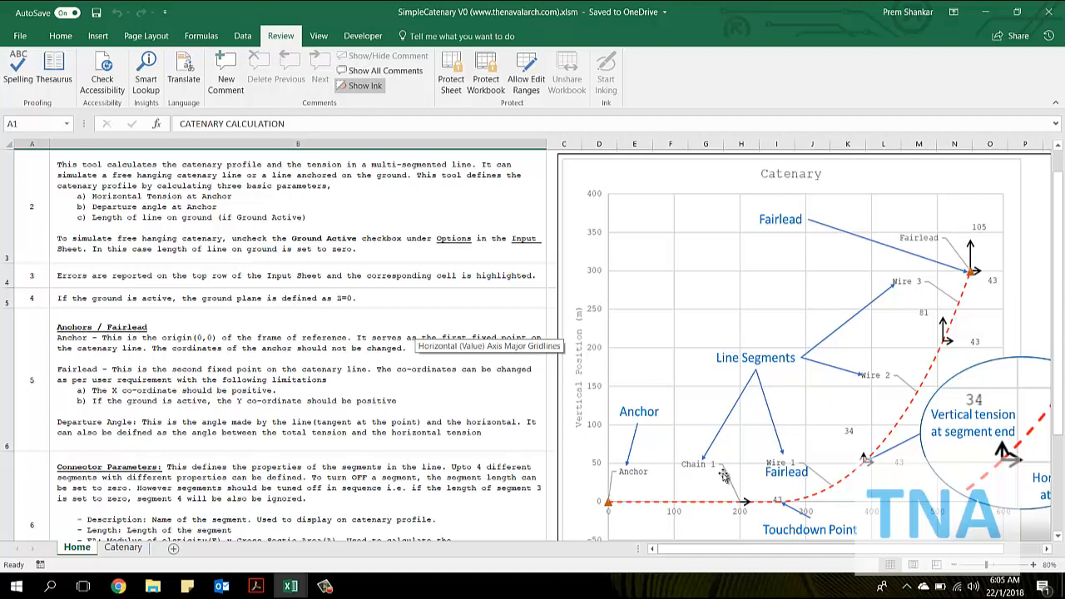
mouse_move(717, 477)
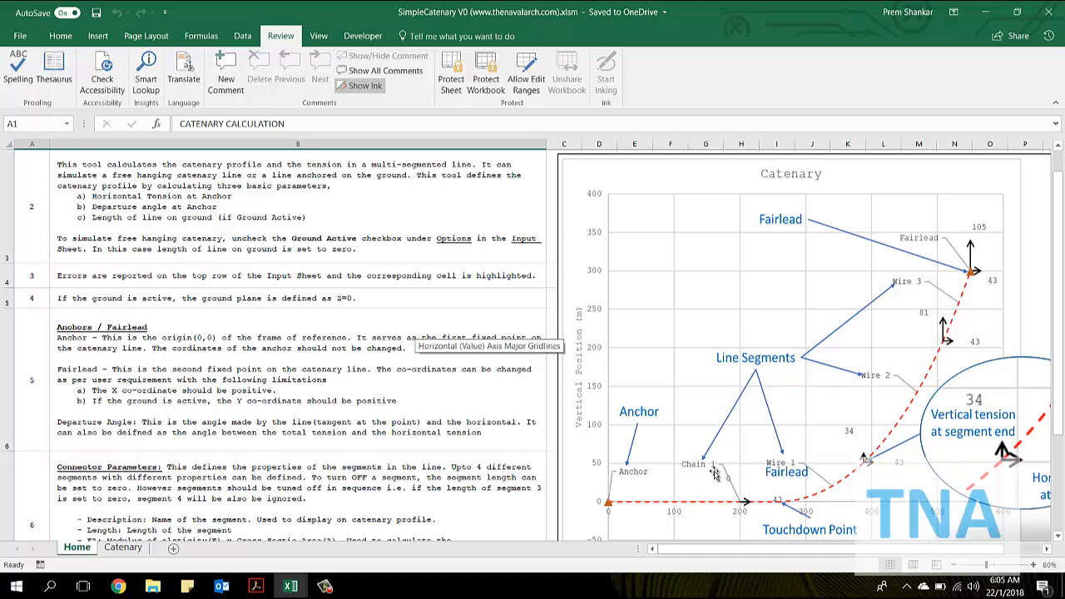
mouse_move(679, 459)
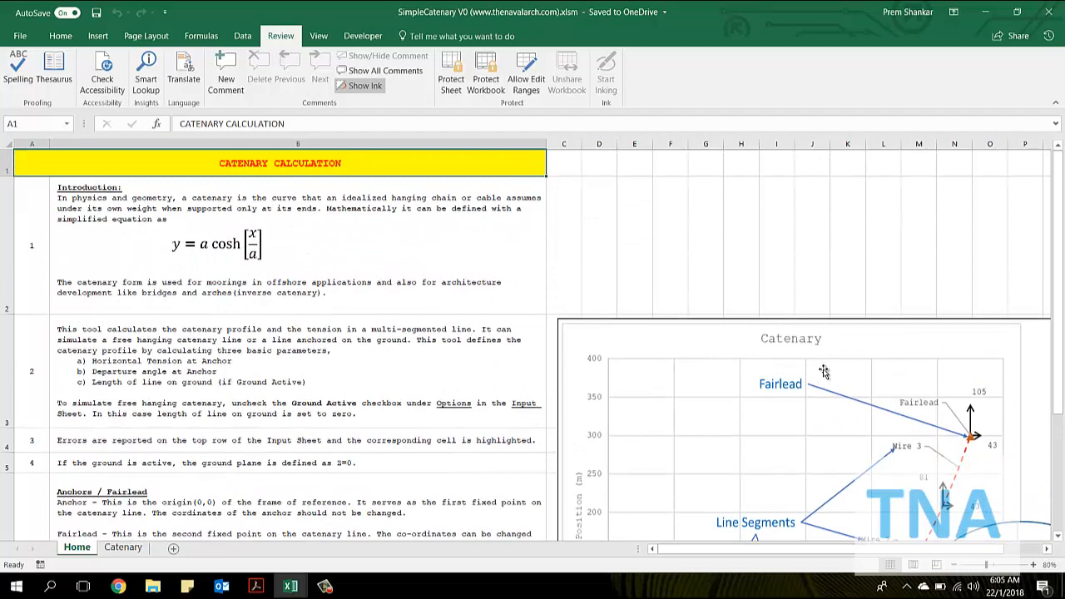
scroll("down", 3)
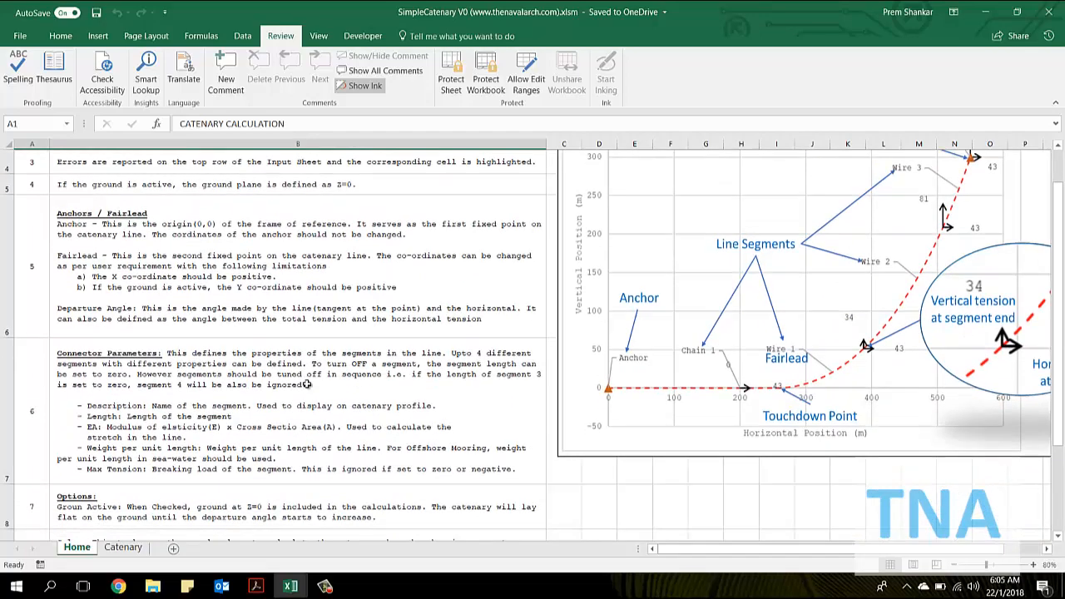
mouse_move(244, 320)
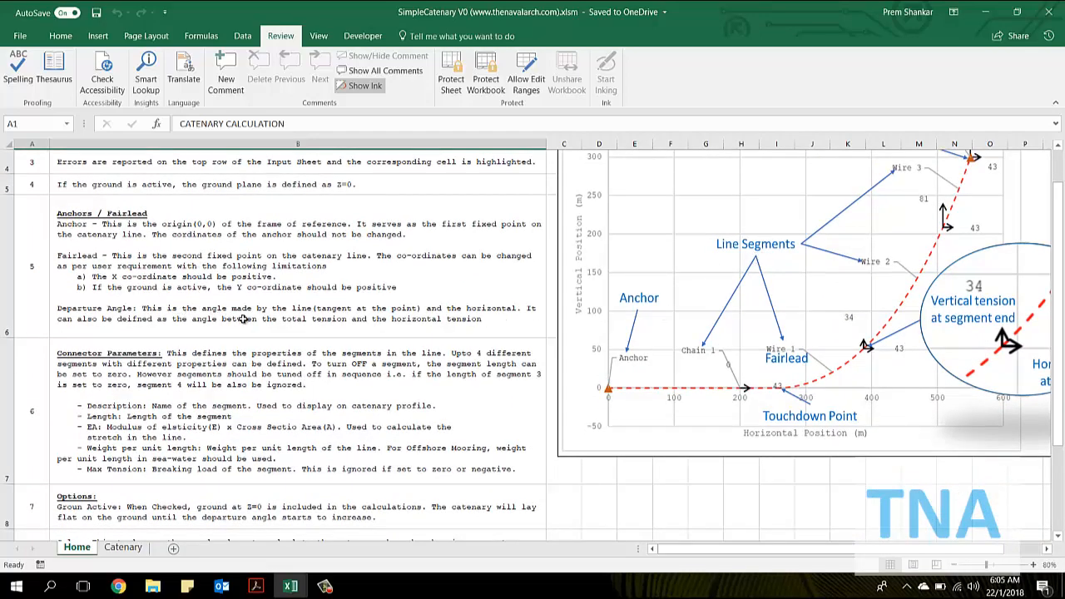
scroll("down", 3)
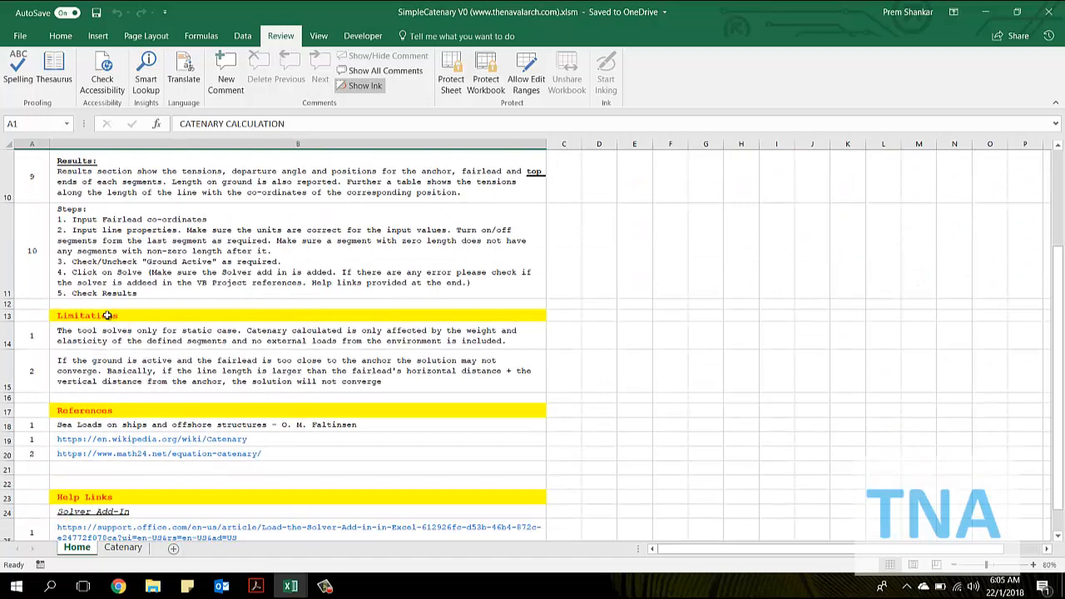
left_click(83, 317)
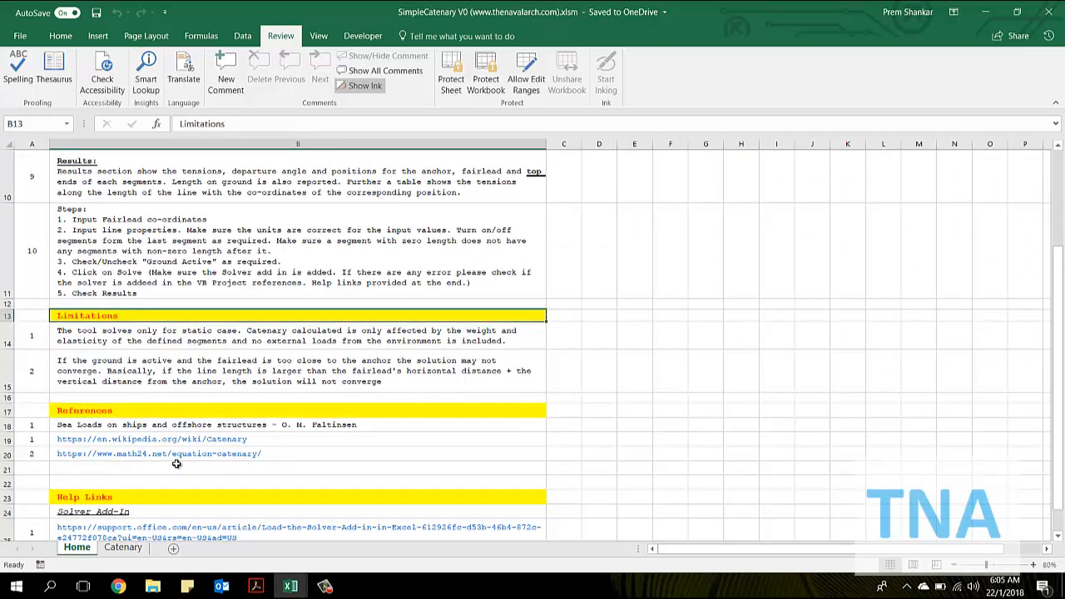
scroll("down", 3)
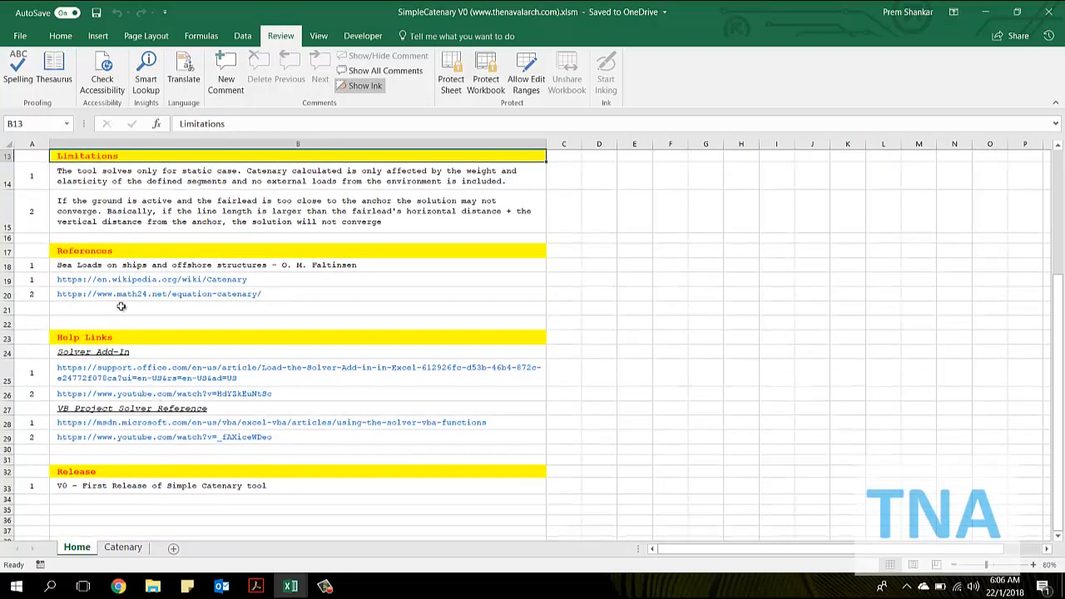
left_click(121, 547)
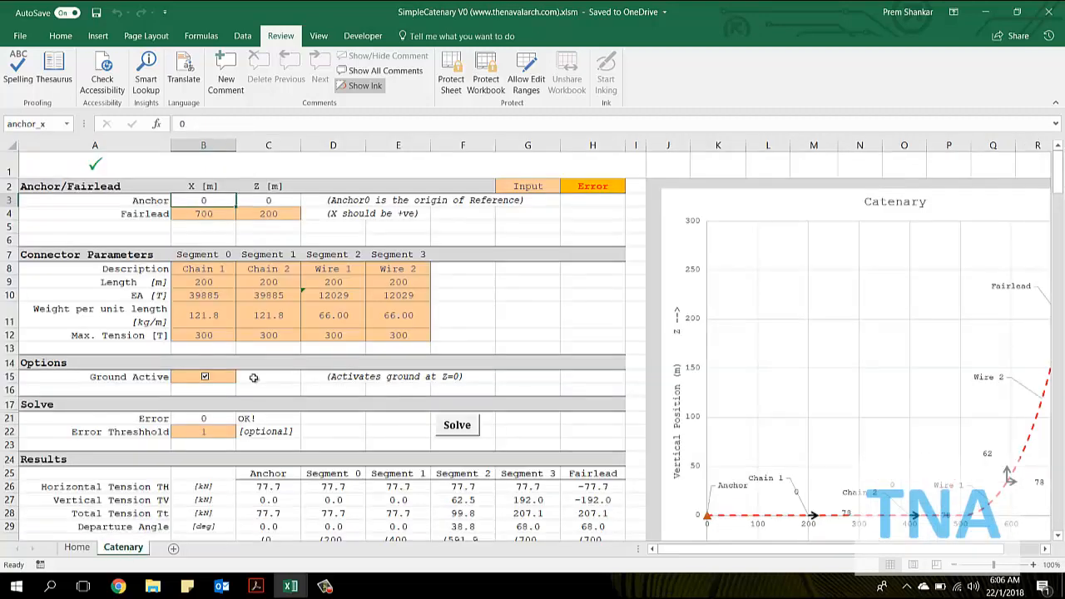
- Review the Catenary inputs, scroll down to the Solve section and start the solver
left_click(203, 268)
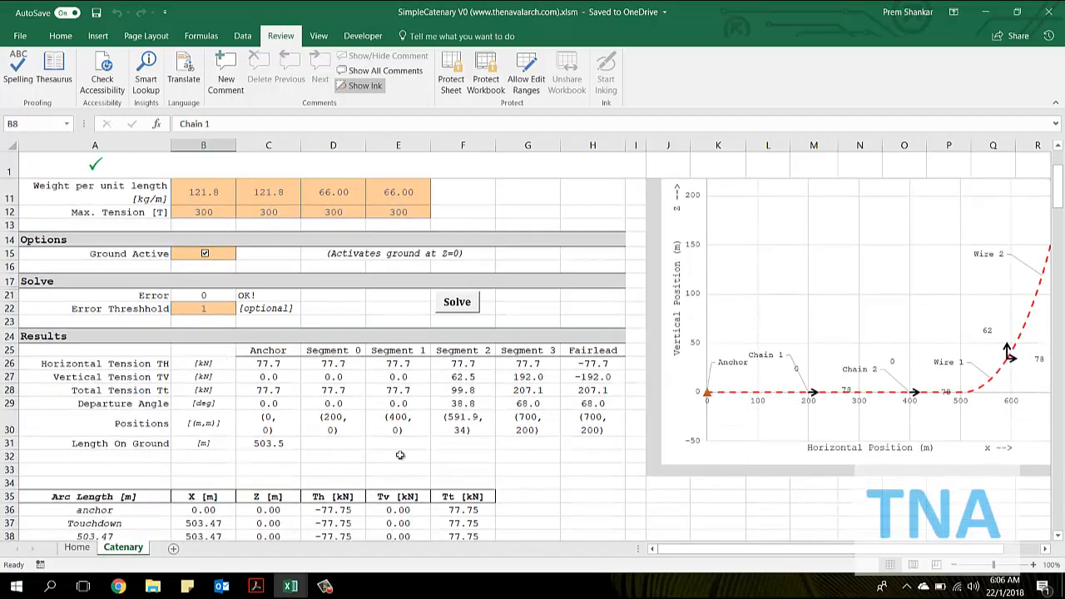
scroll("up", 3)
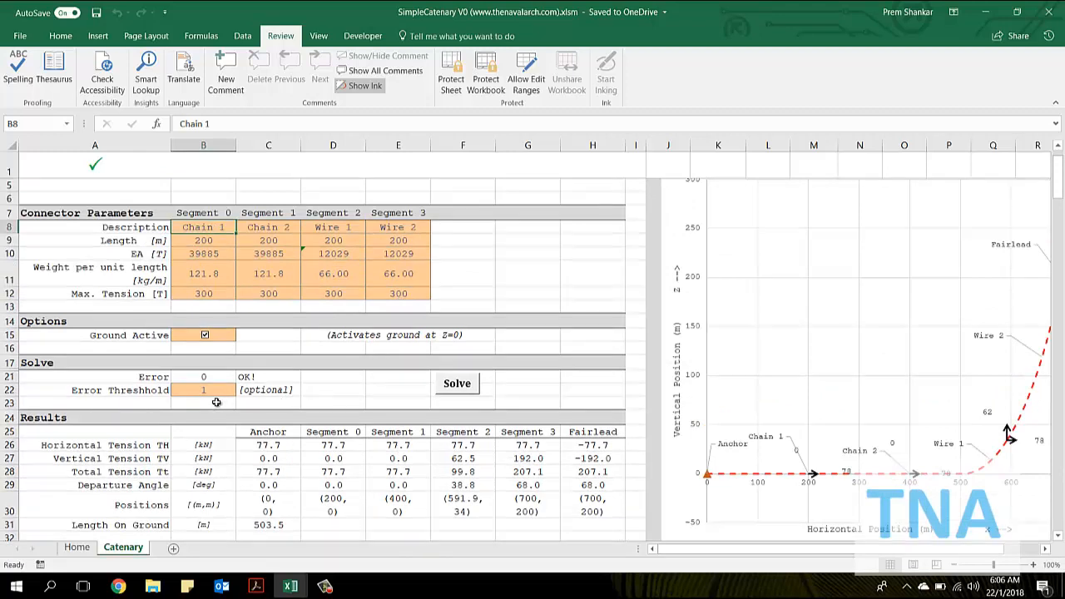
mouse_move(214, 281)
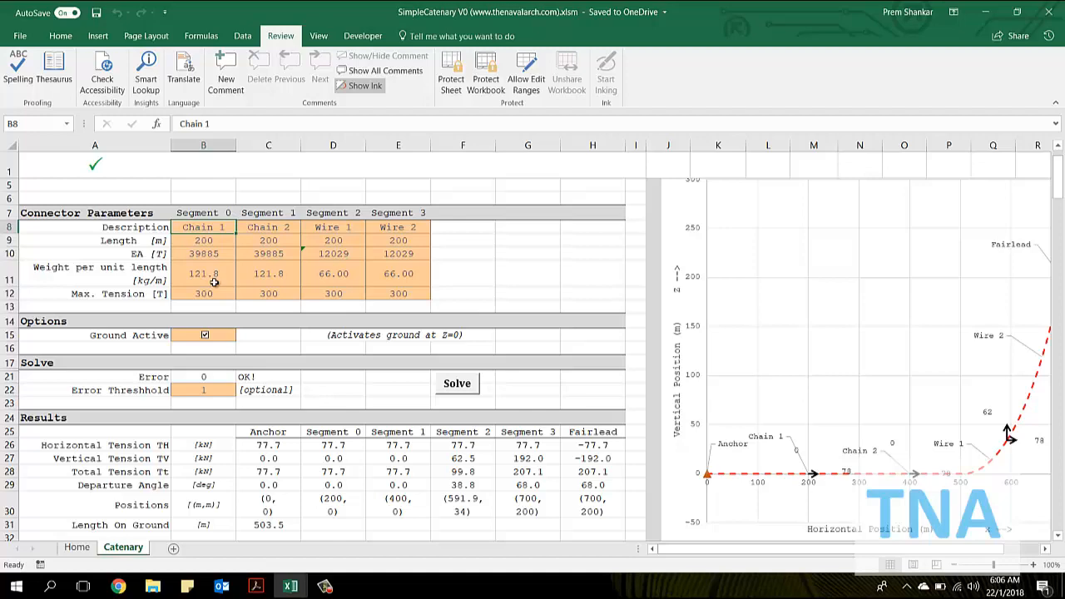
scroll("down", 3)
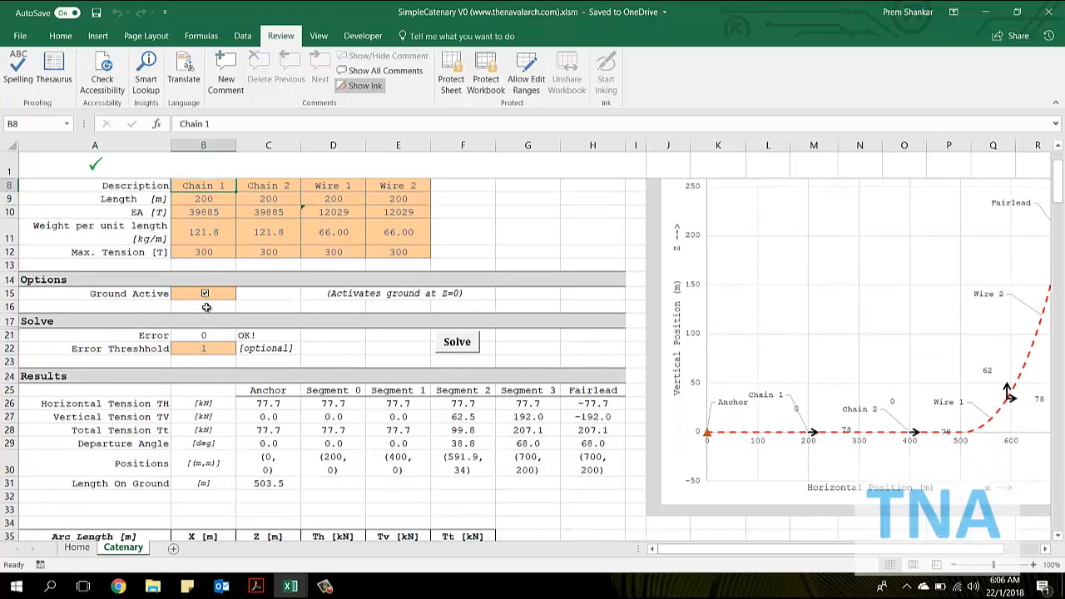
mouse_move(356, 332)
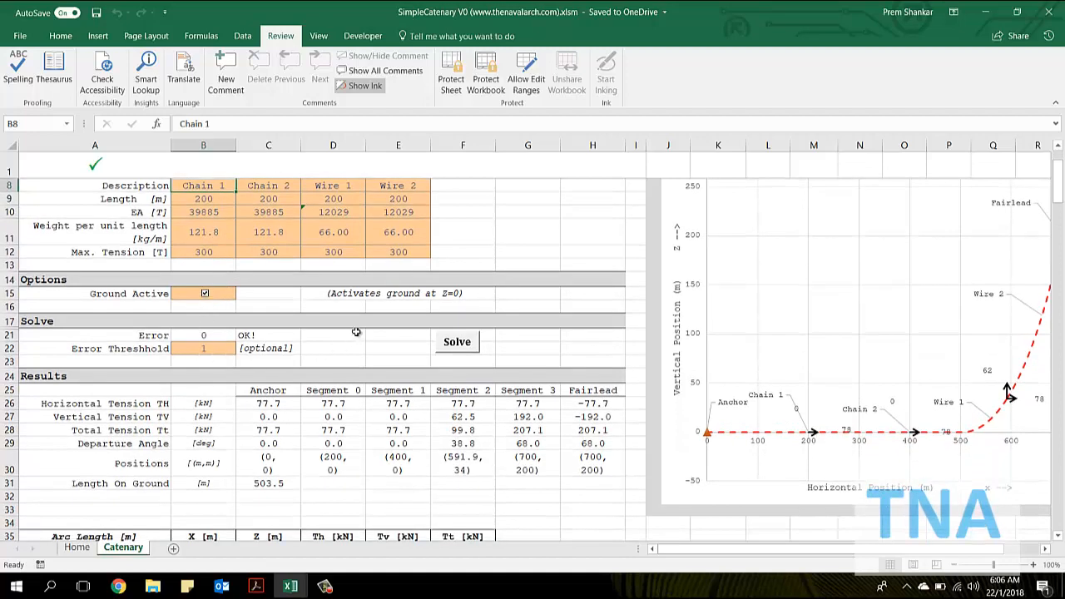
mouse_move(390, 328)
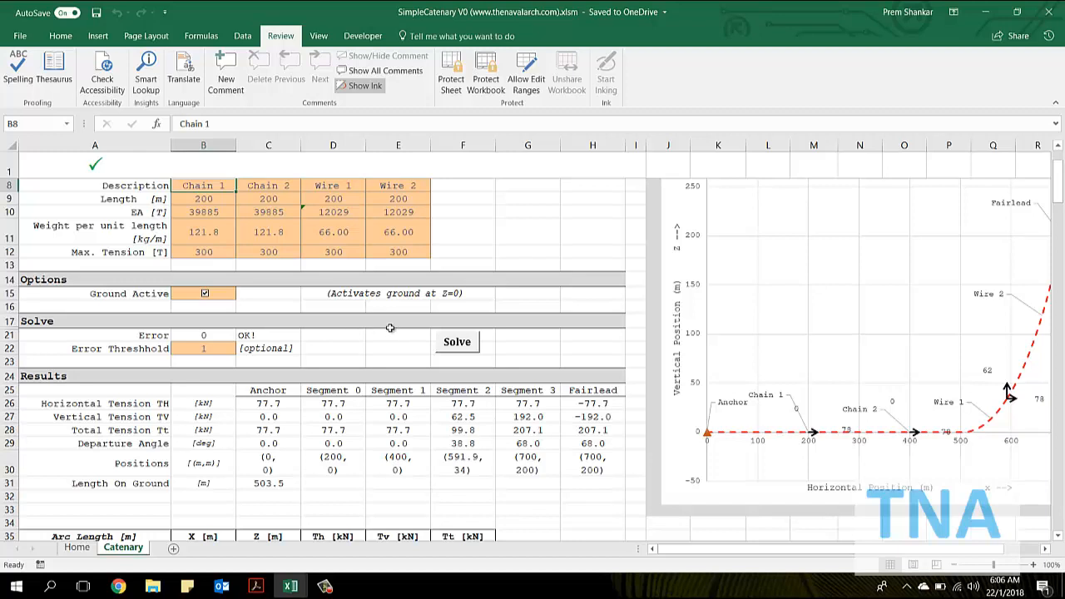
mouse_move(457, 353)
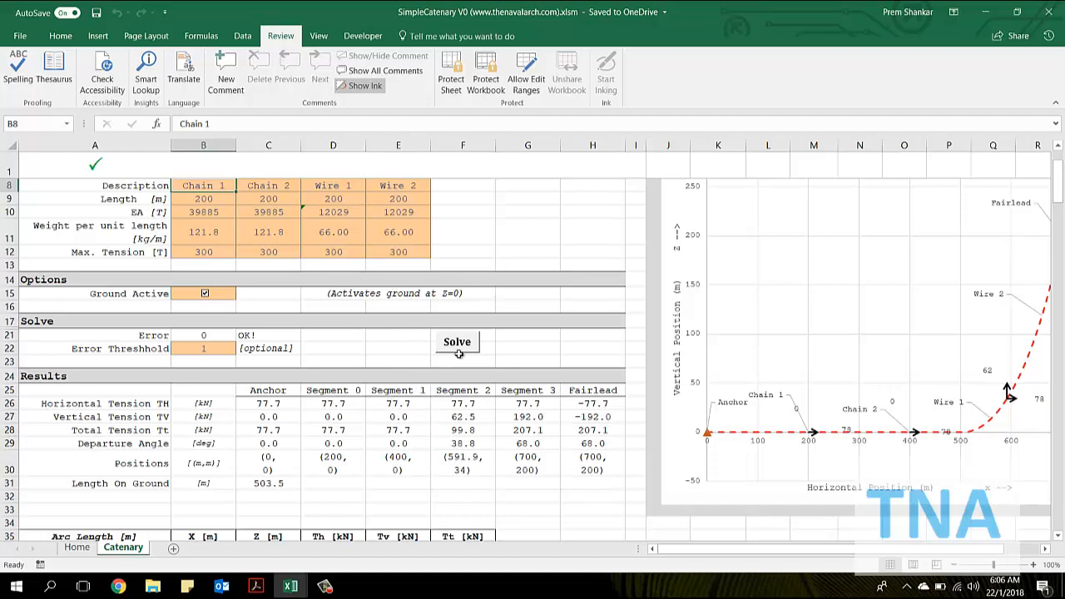
left_click(457, 341)
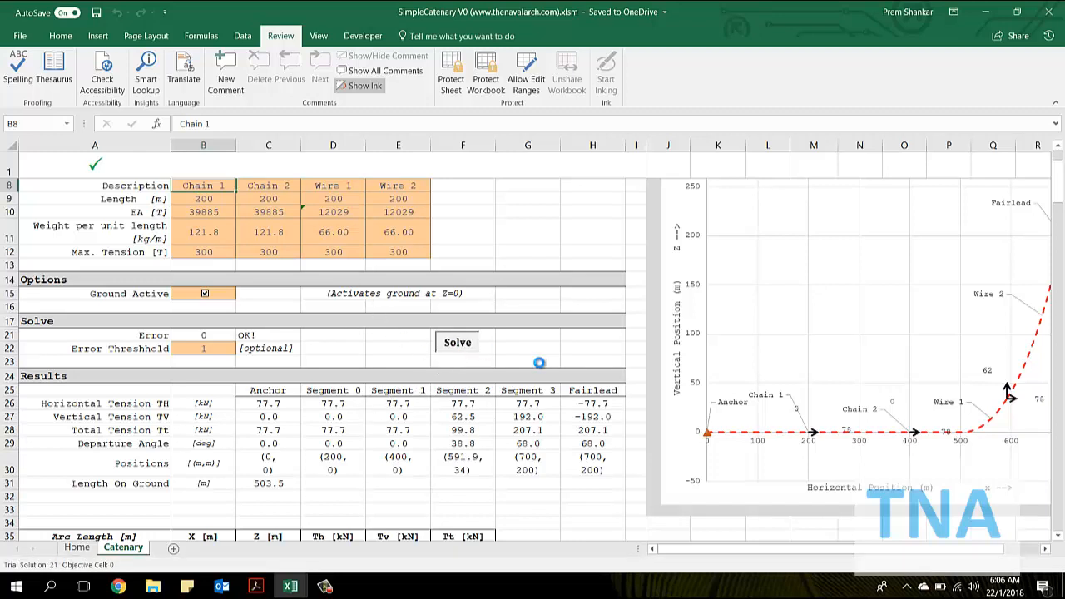
- Let the solve finish, then view the full catenary line and tension labels
left_click(457, 342)
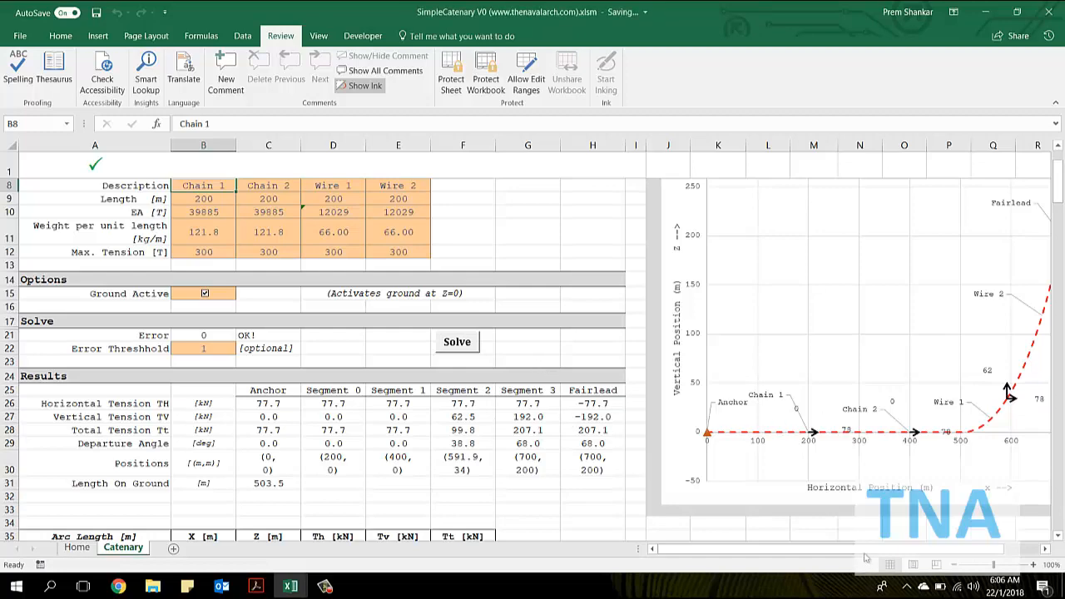
scroll("right", 3)
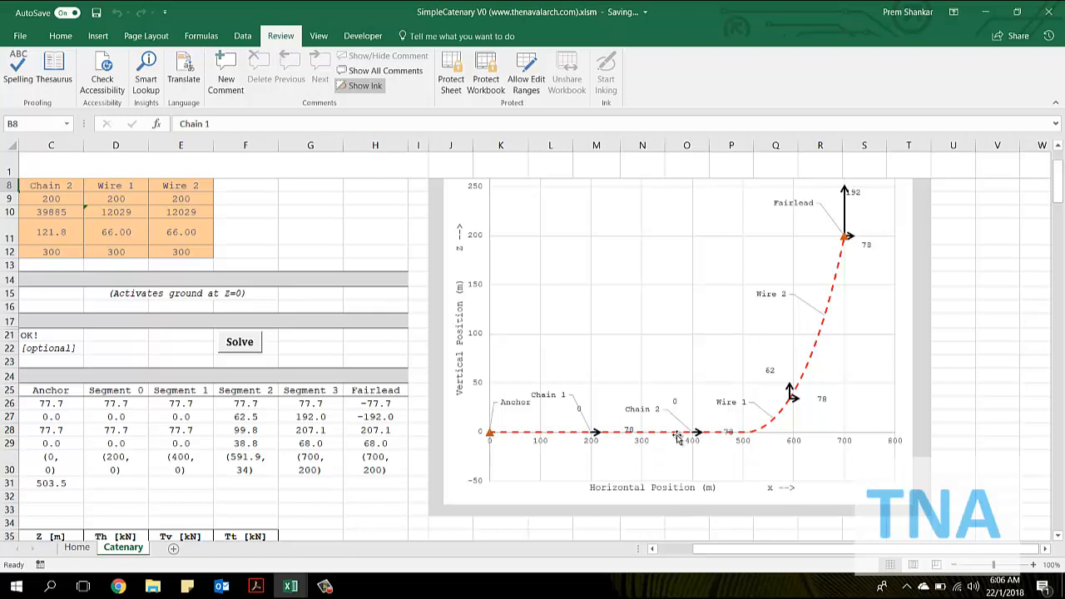
mouse_move(852, 254)
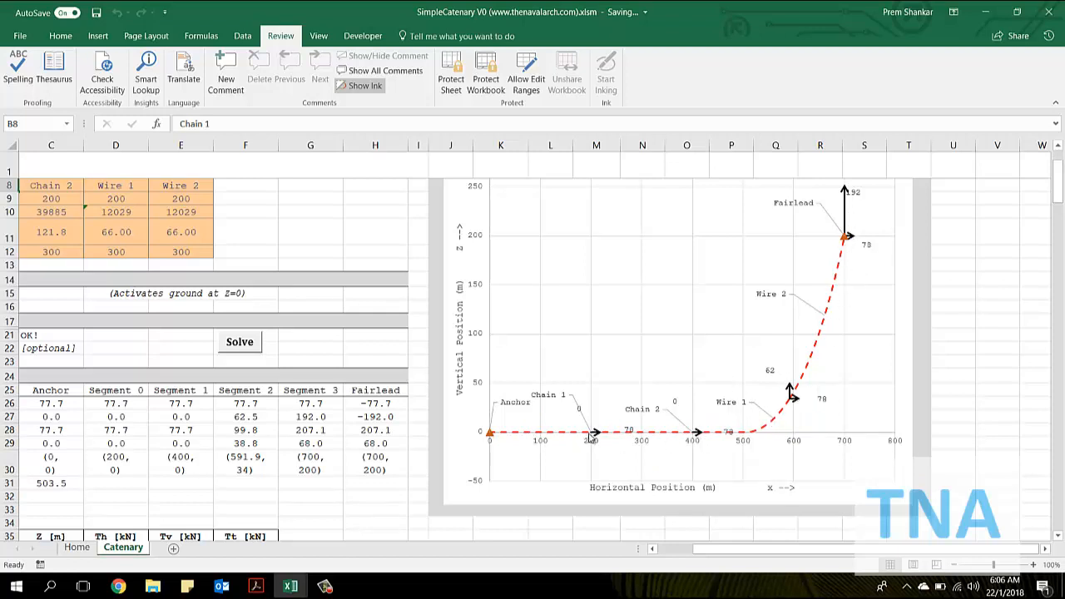
mouse_move(566, 511)
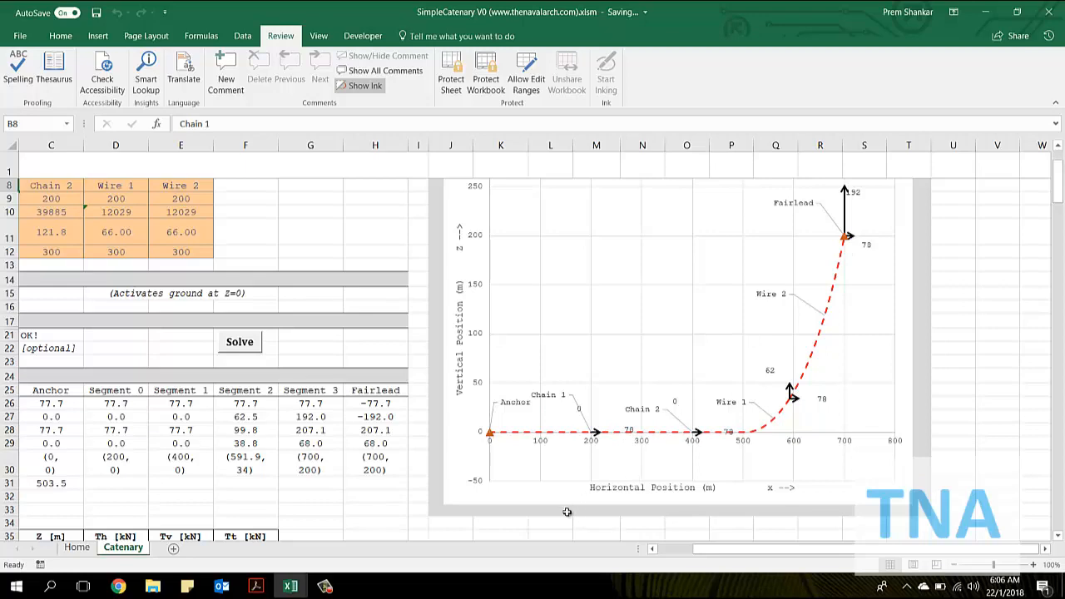
mouse_move(671, 551)
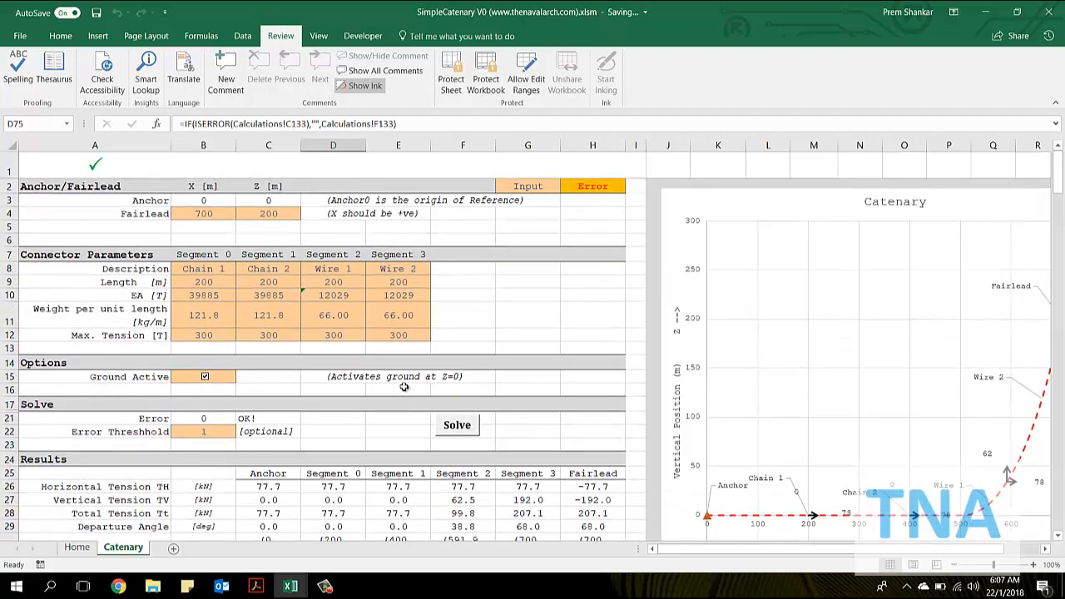
mouse_move(189, 413)
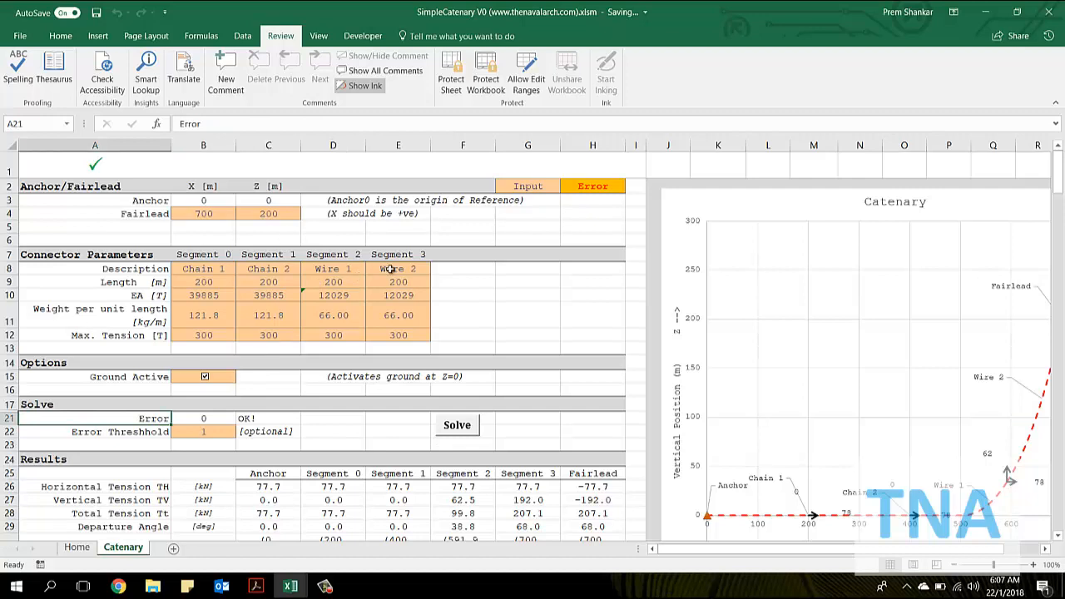
left_click(527, 281)
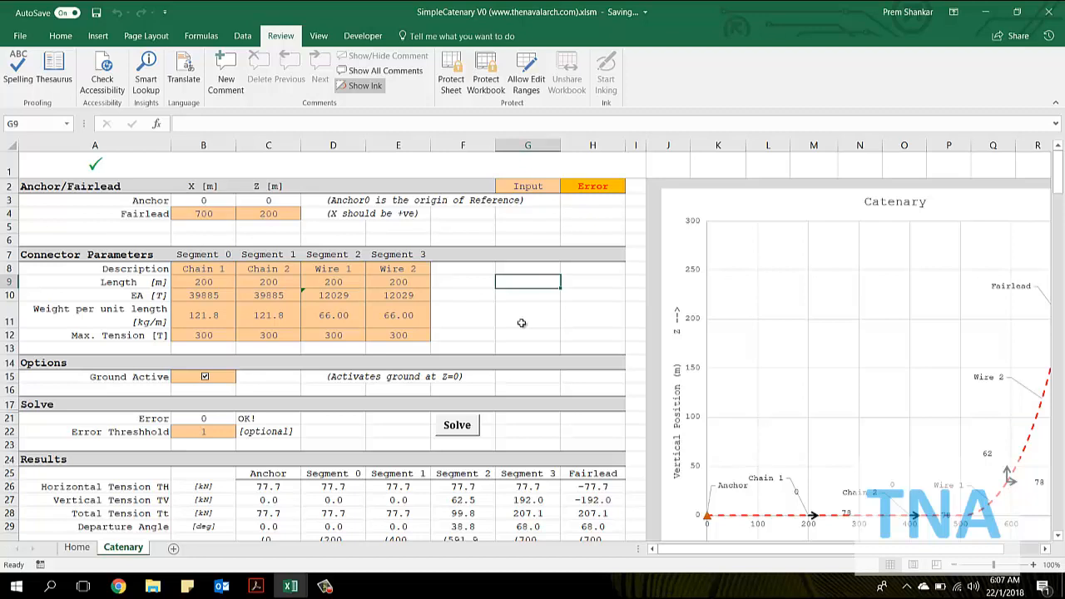
mouse_move(438, 315)
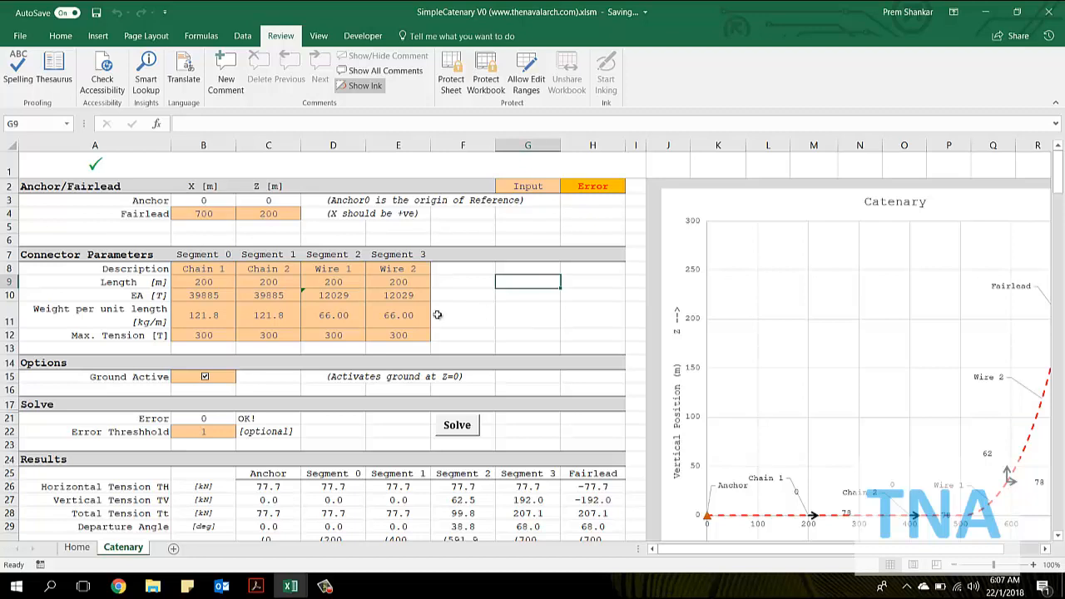
mouse_move(542, 344)
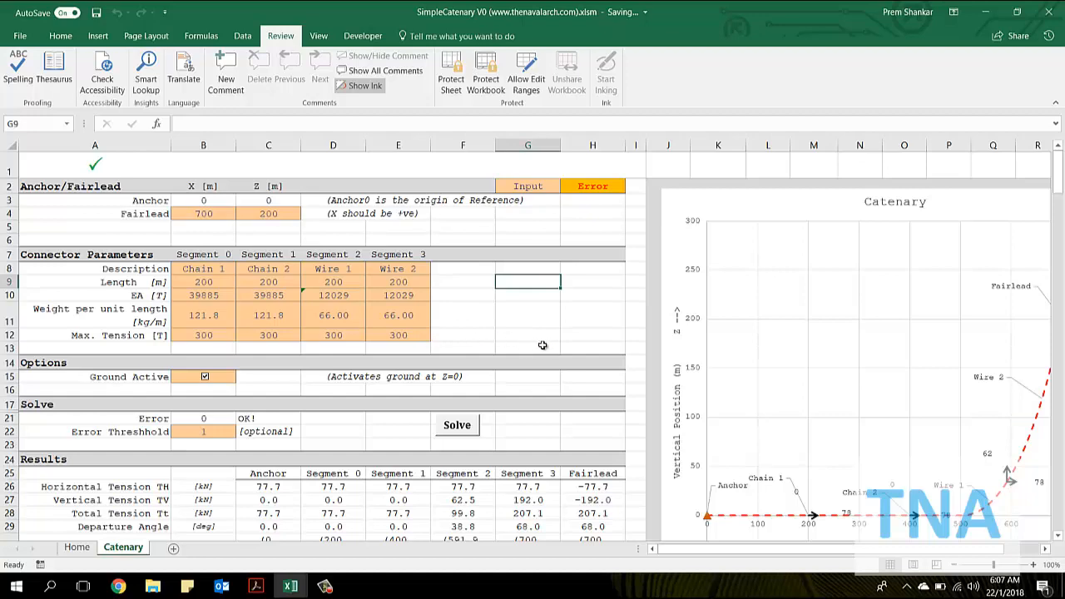
scroll("down", 3)
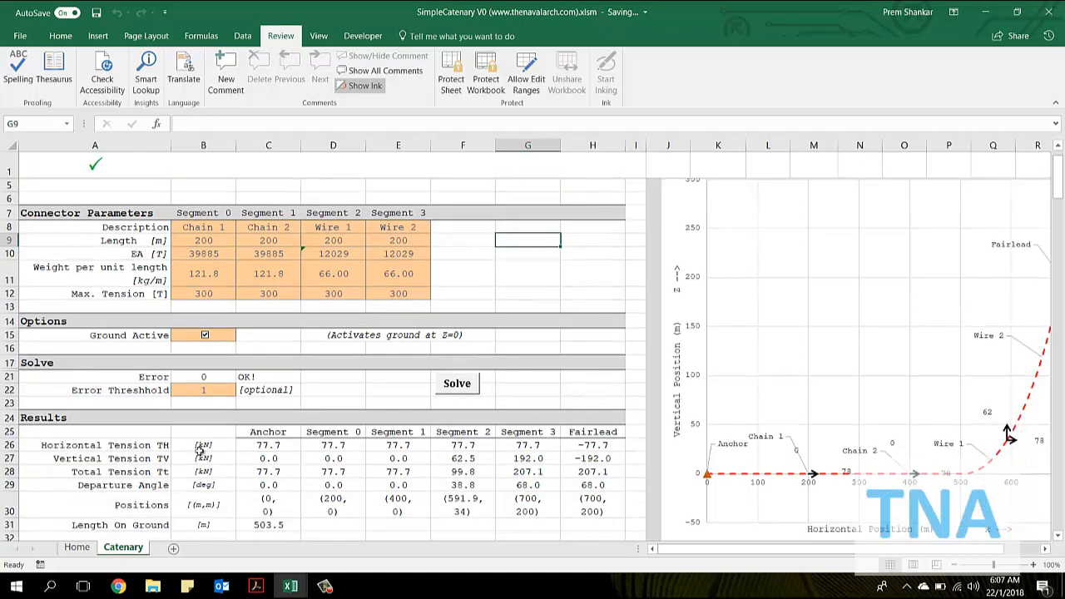
scroll("down", 3)
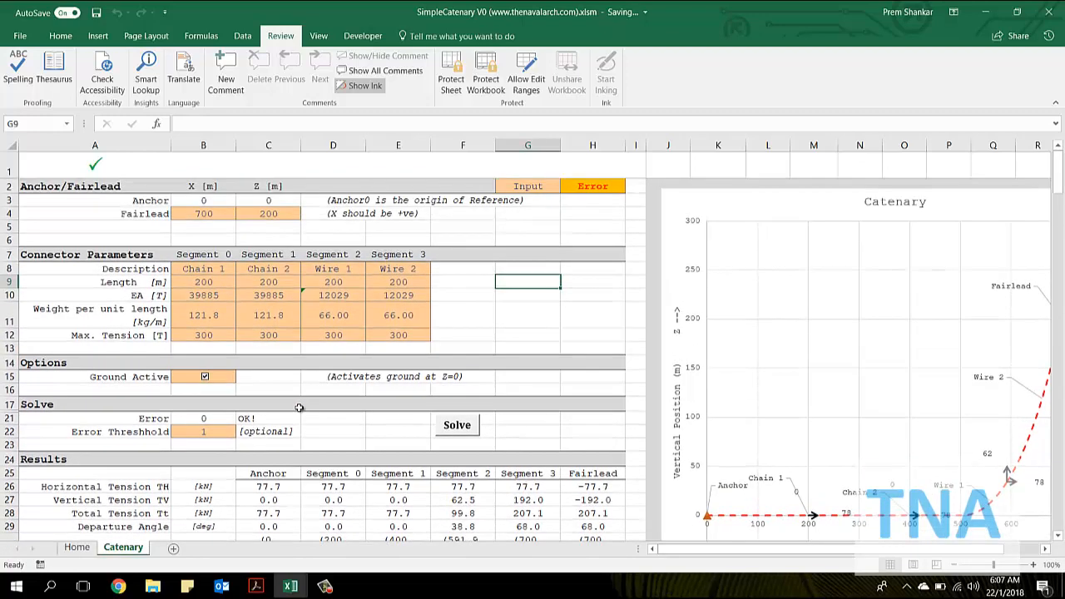
mouse_move(210, 526)
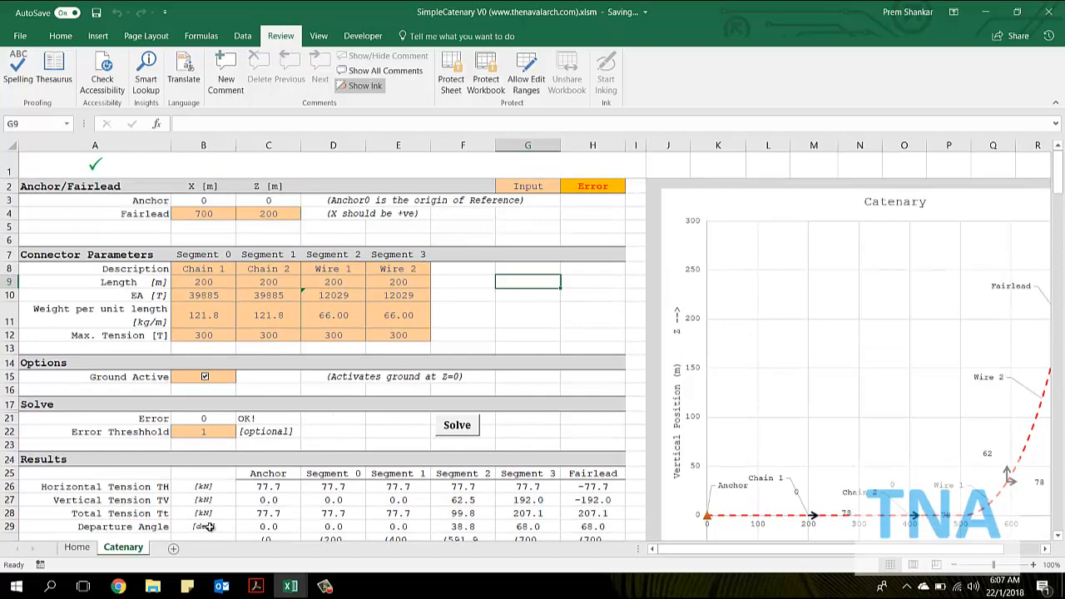